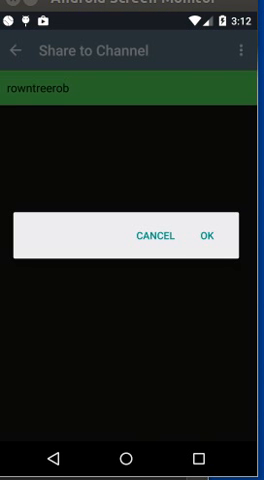
{"action": "left_click", "coordinate": [210, 232]}
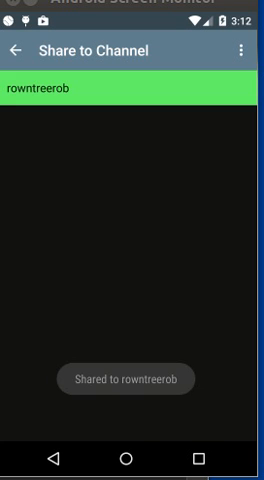